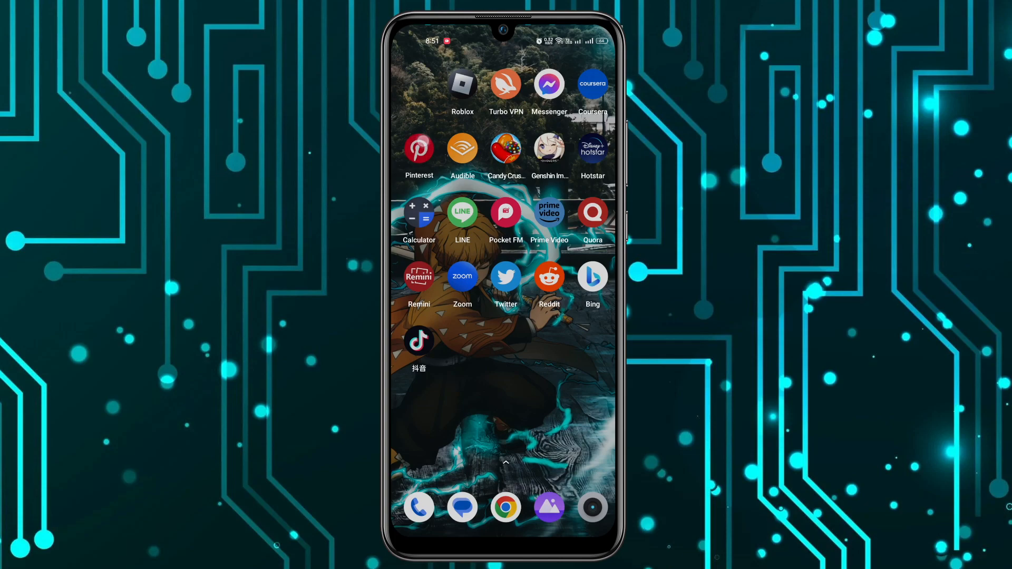
# Step: Launch Pinterest from the home screen and go to my own profile page
pyautogui.click(418, 148)
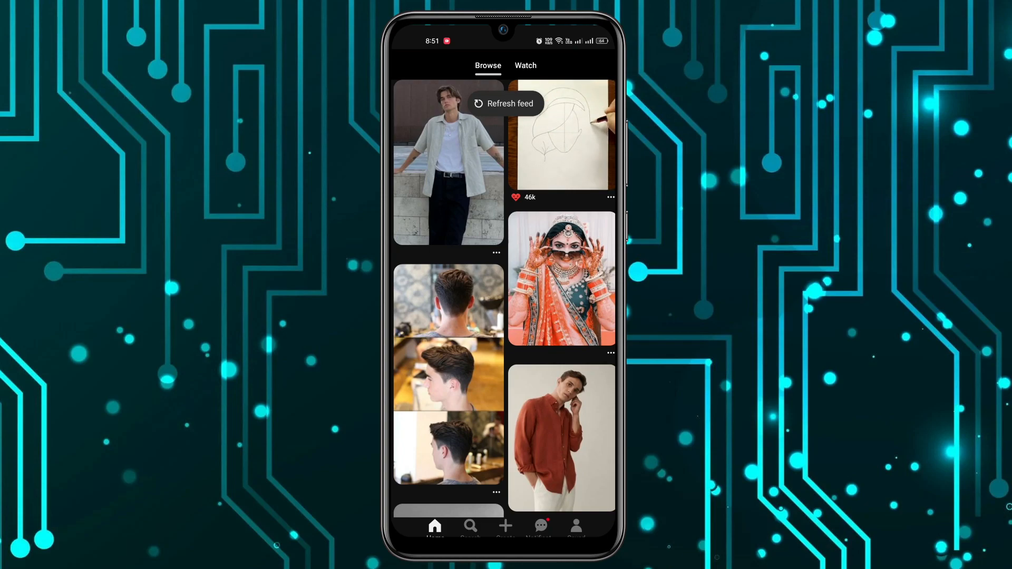
pyautogui.click(576, 525)
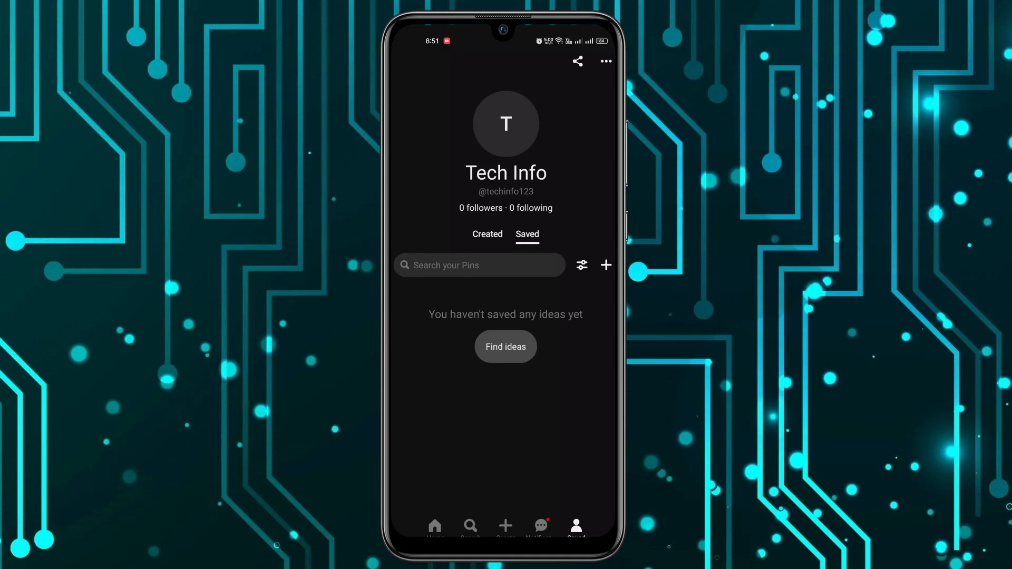
# Step: From profile options, go through Settings and Account management to the Password form
pyautogui.click(605, 61)
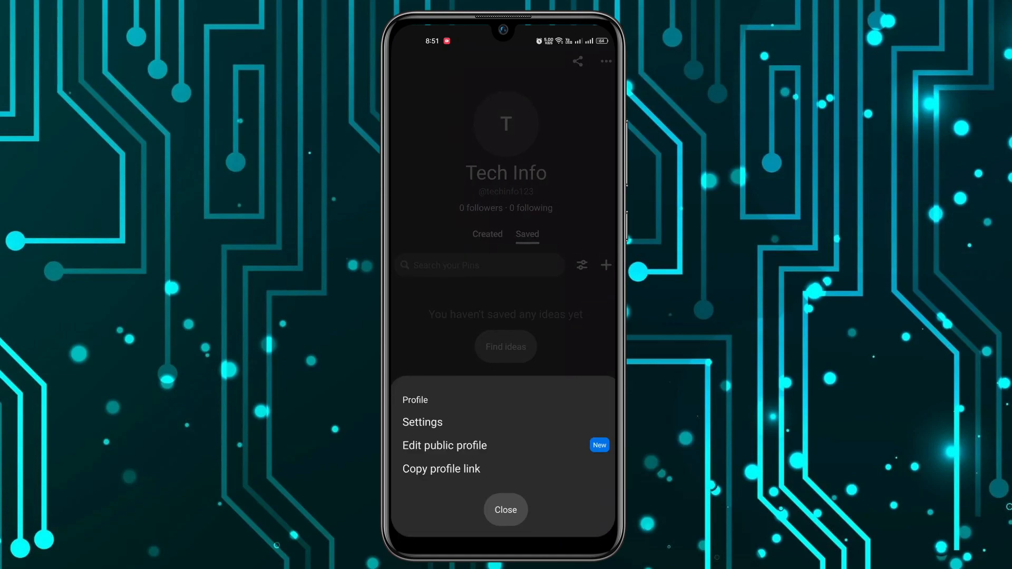
pyautogui.click(421, 422)
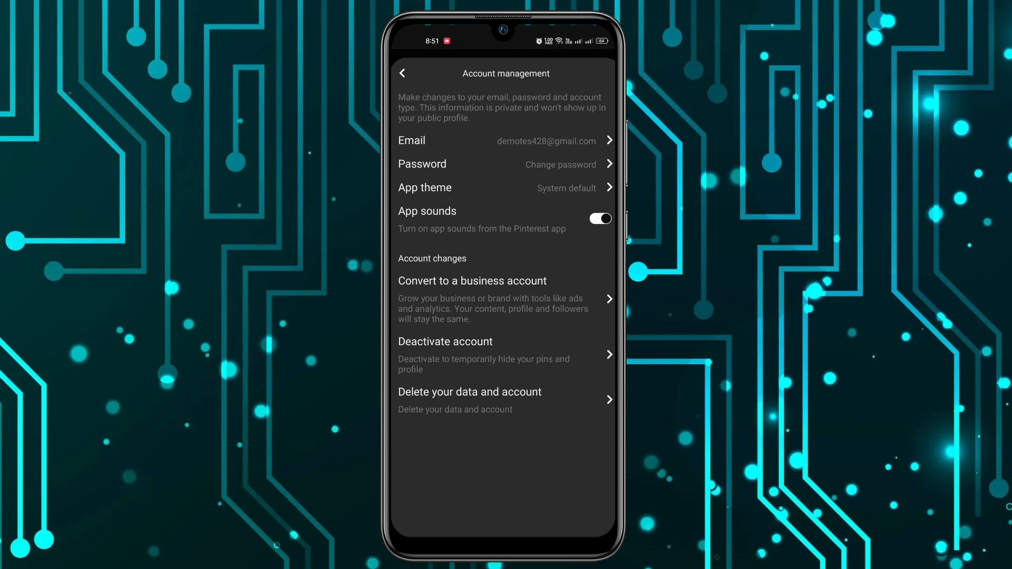
pyautogui.click(505, 165)
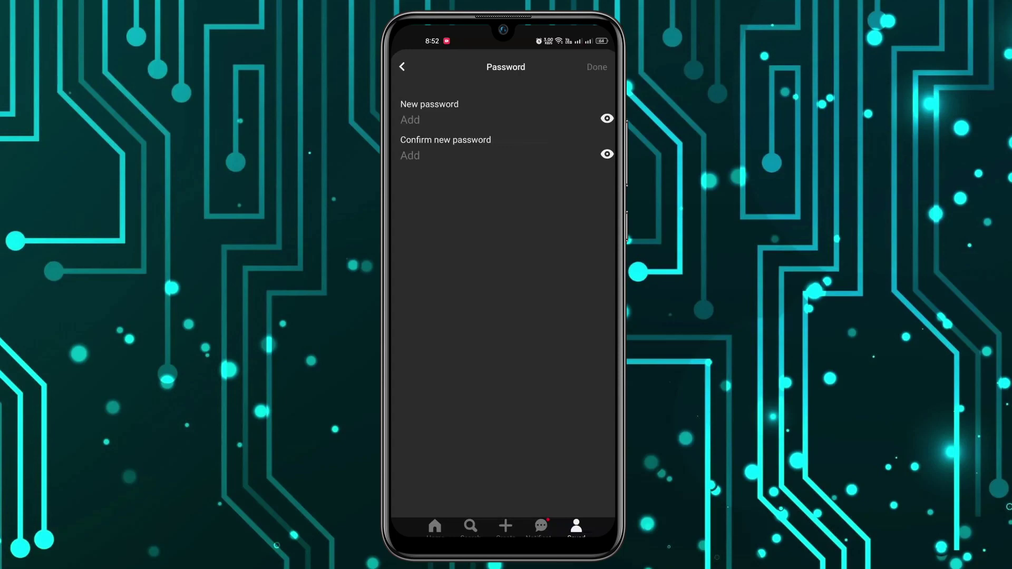
# Step: Enter the new password in both fields, reveal it to verify, and confirm with Done
pyautogui.click(452, 120)
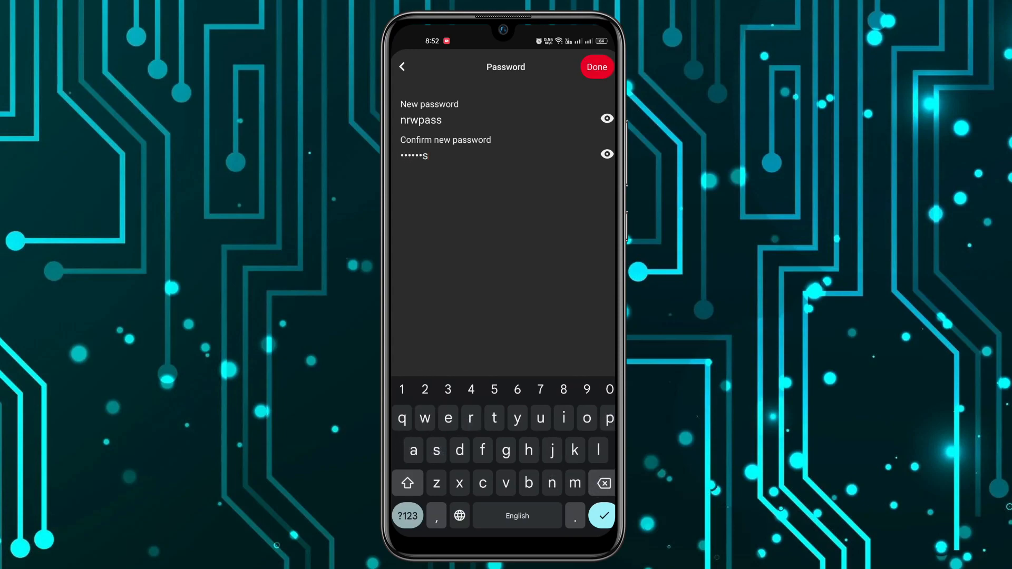
pyautogui.click(605, 154)
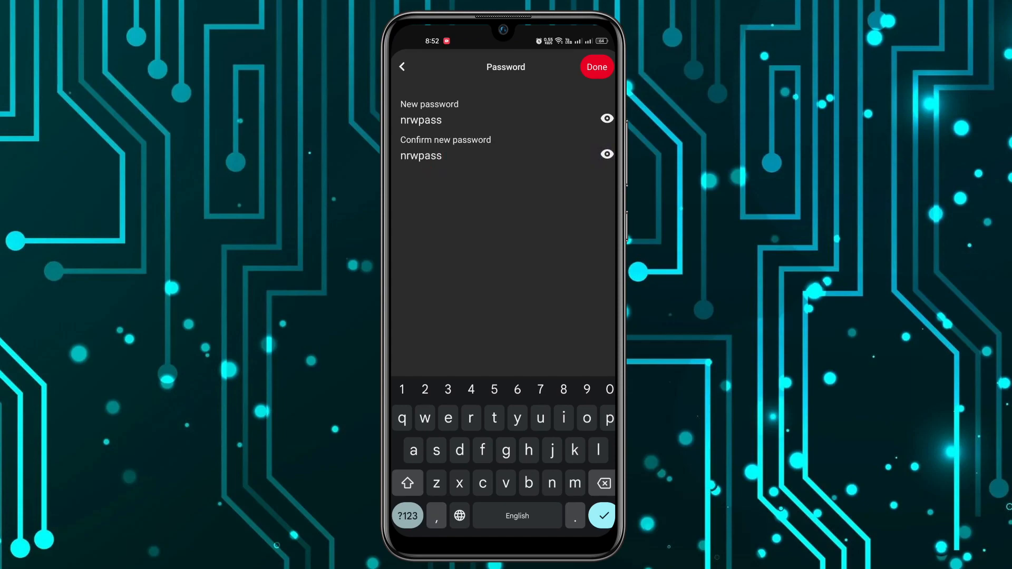
pyautogui.click(595, 66)
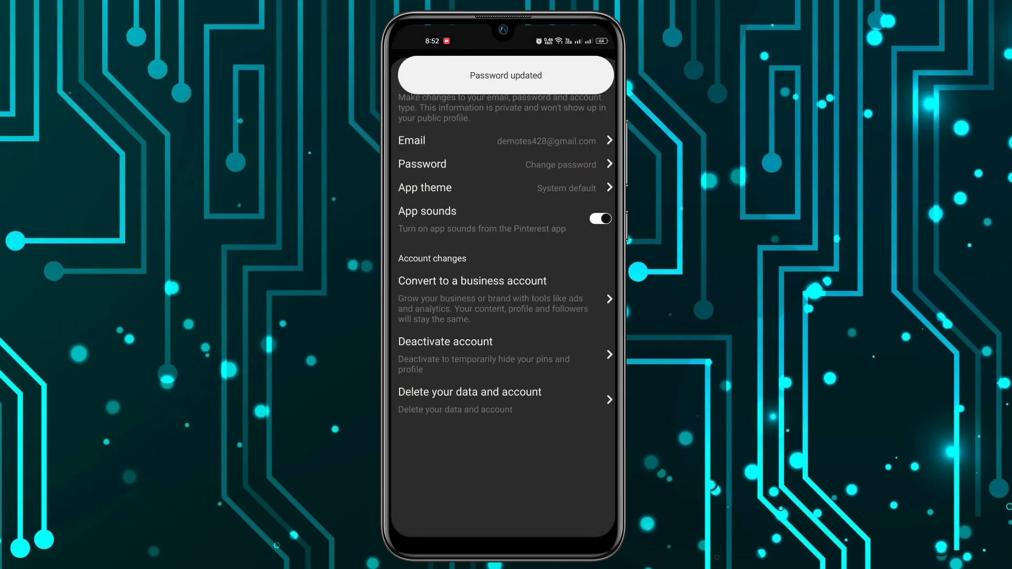